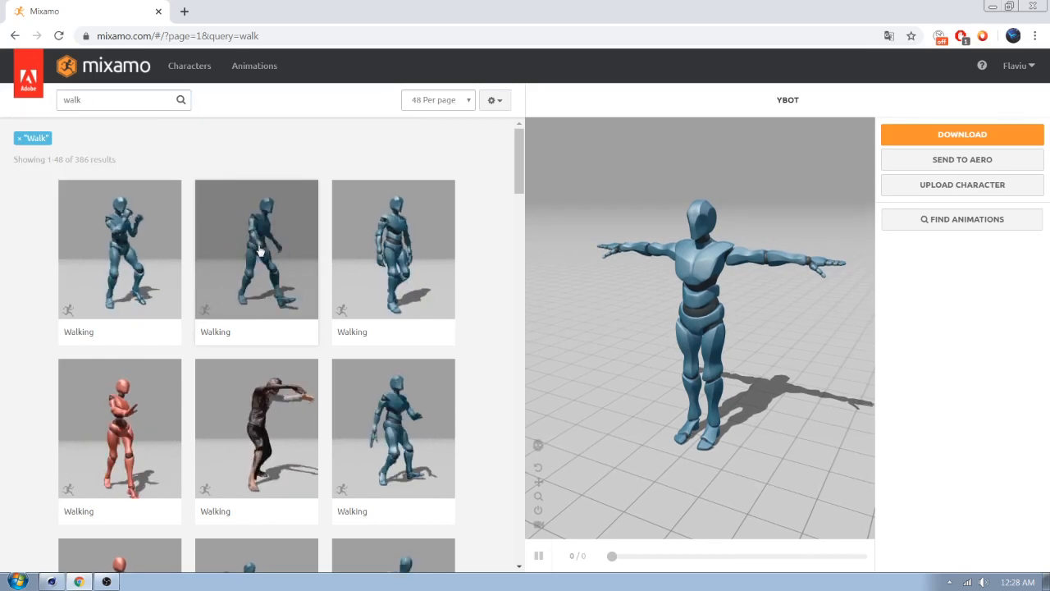
Step: Download the Walking animation on Y Bot as FBX With Skin, with In Place enabled
click(256, 250)
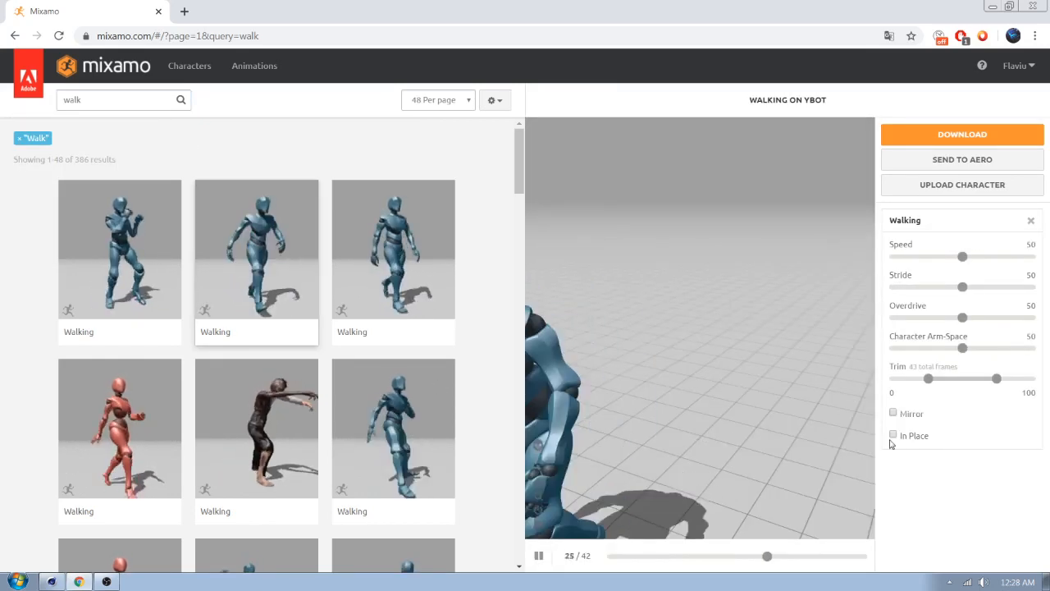
click(892, 435)
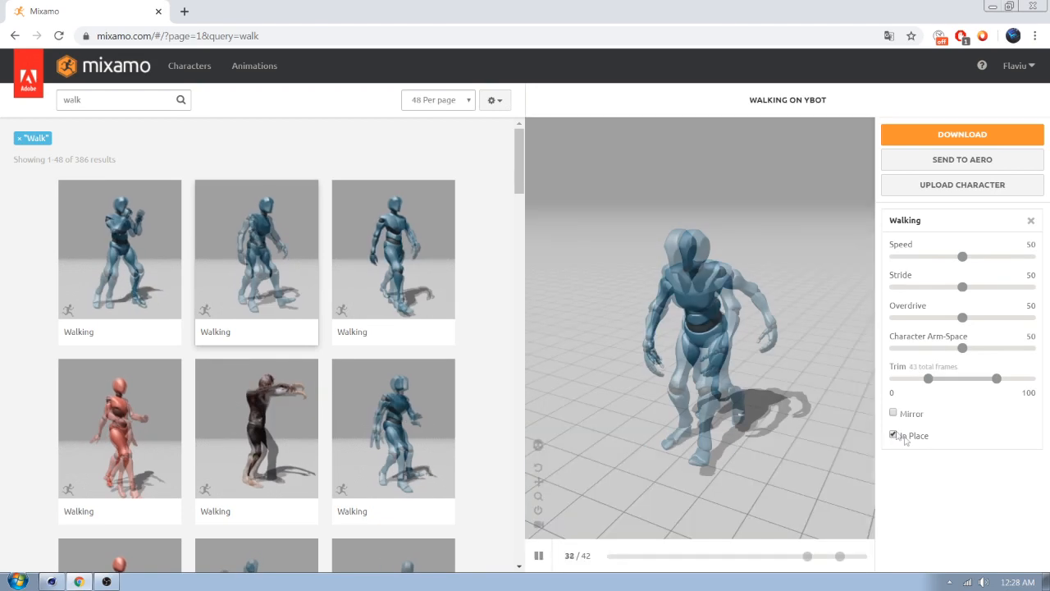
click(962, 134)
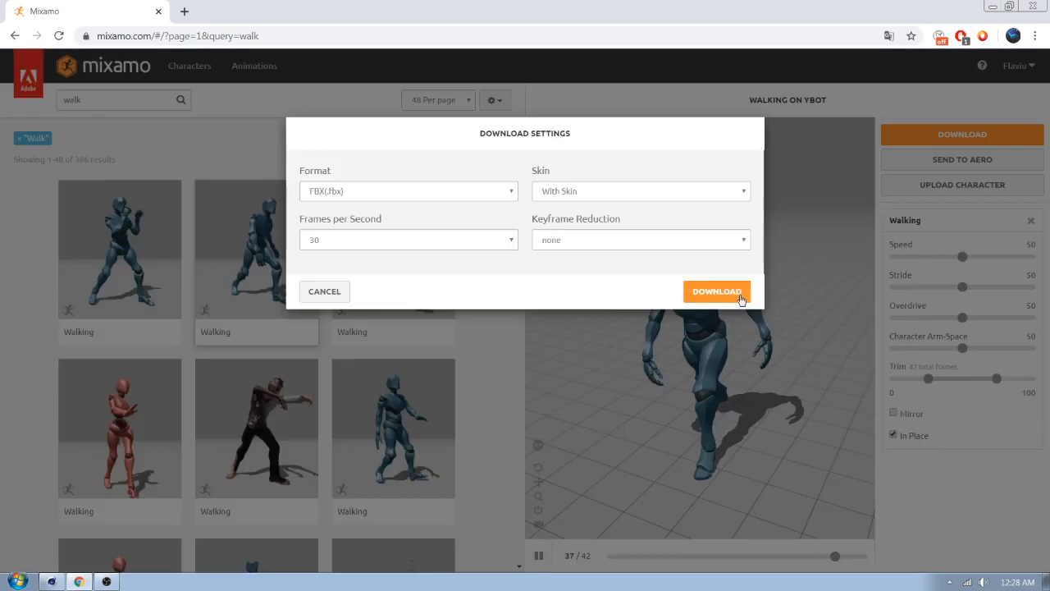
click(716, 292)
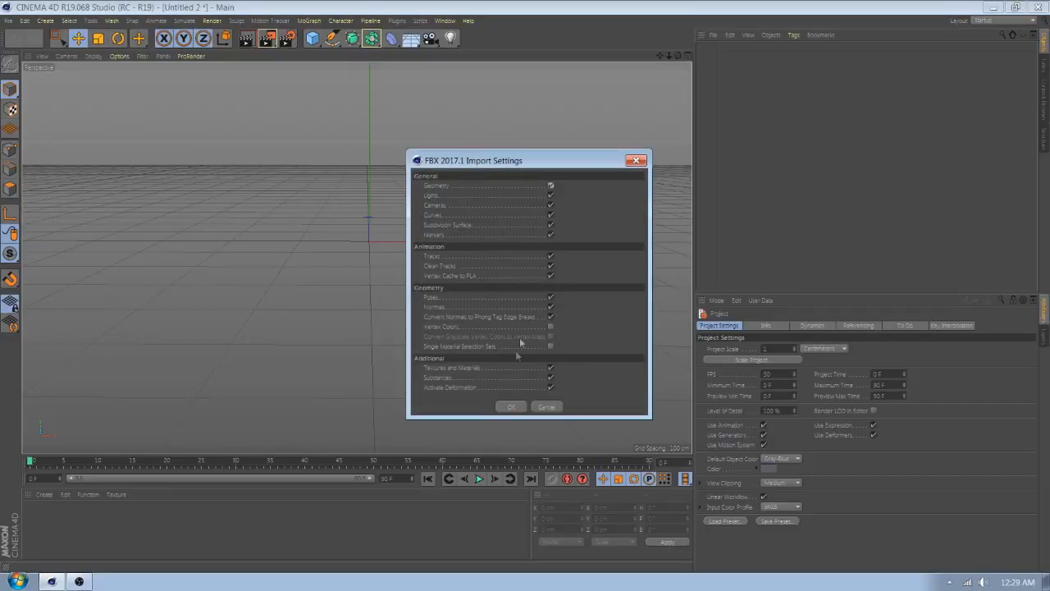
Step: Accept the FBX Import Settings and expand the imported Y Bot's object hierarchy
click(512, 407)
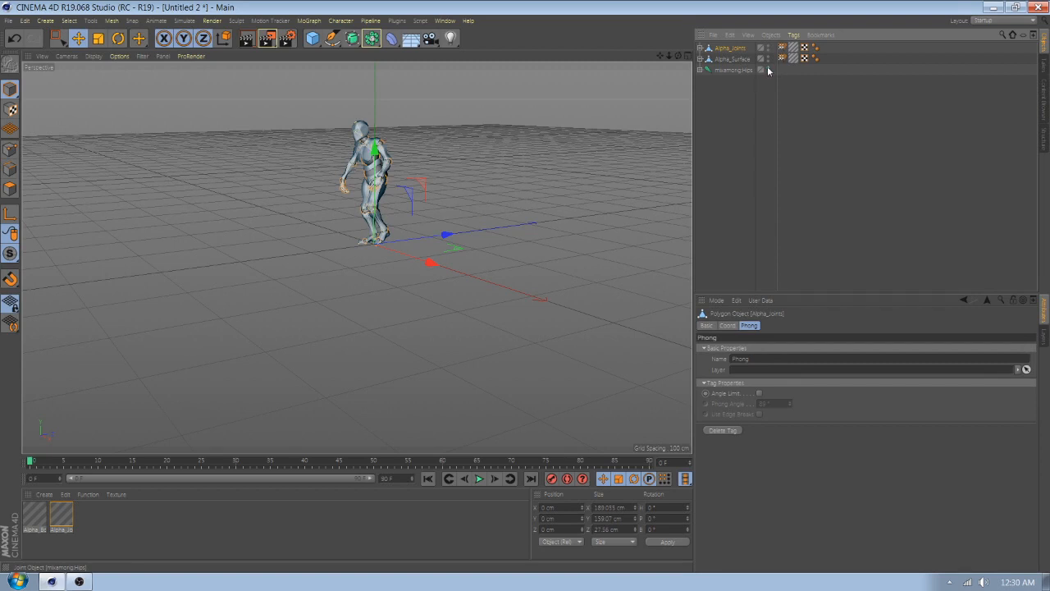
click(479, 479)
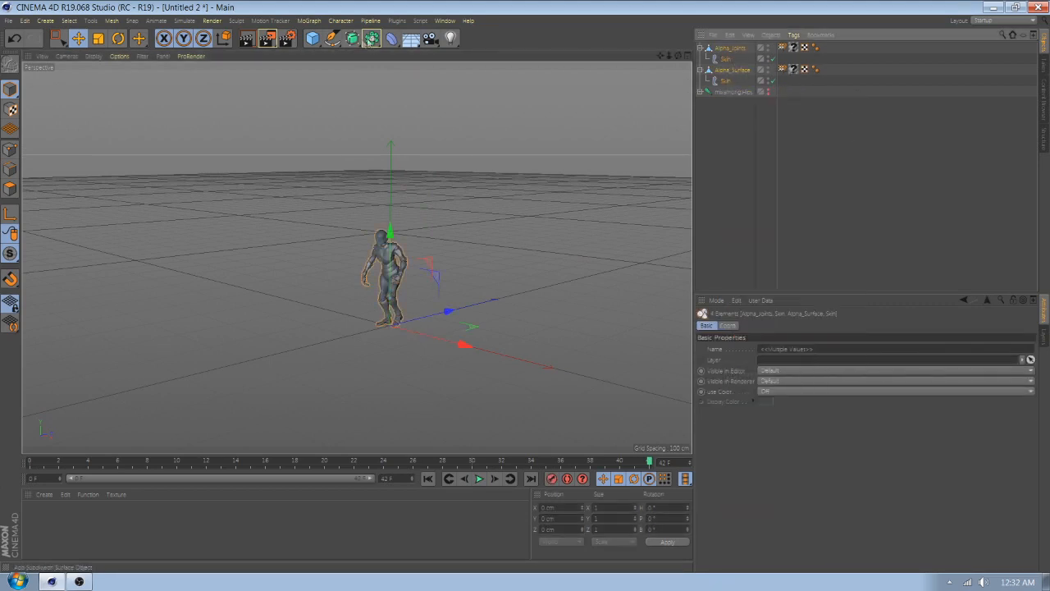
Step: Create a Connect object and group the Y Bot's mesh pieces beneath it
click(368, 40)
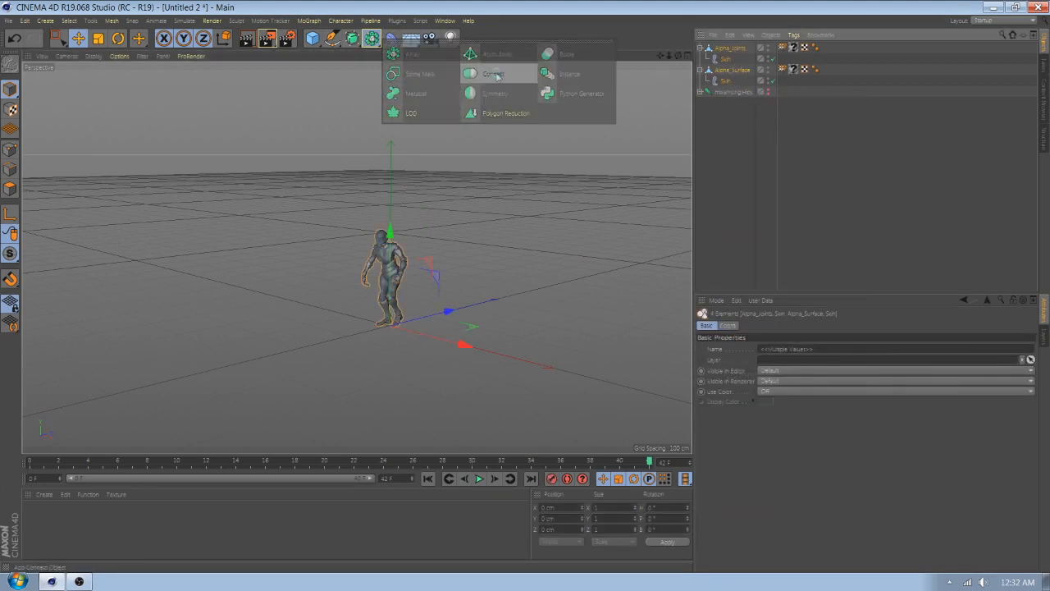
click(492, 74)
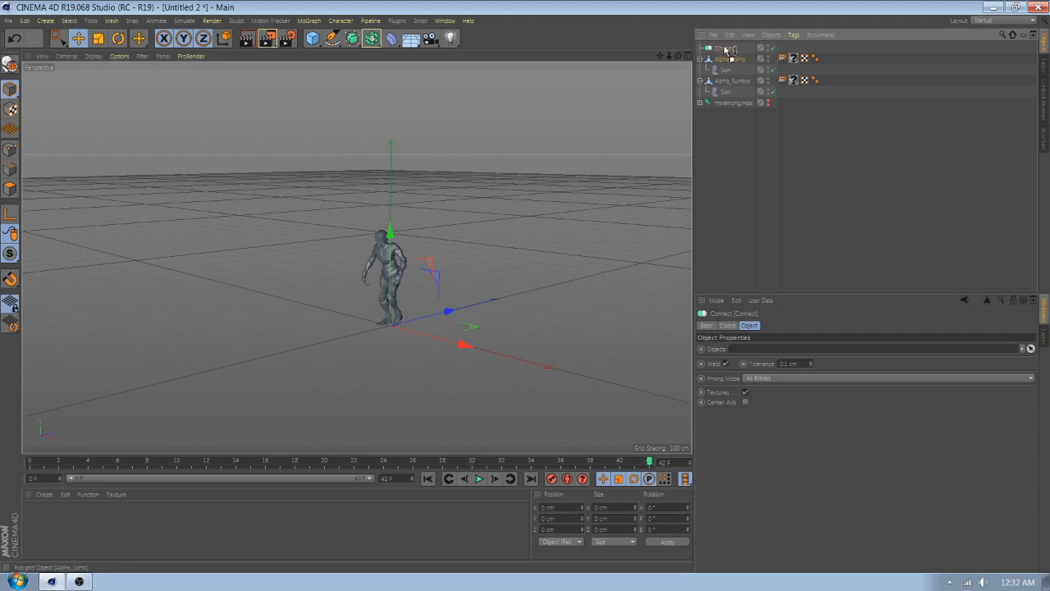
click(729, 59)
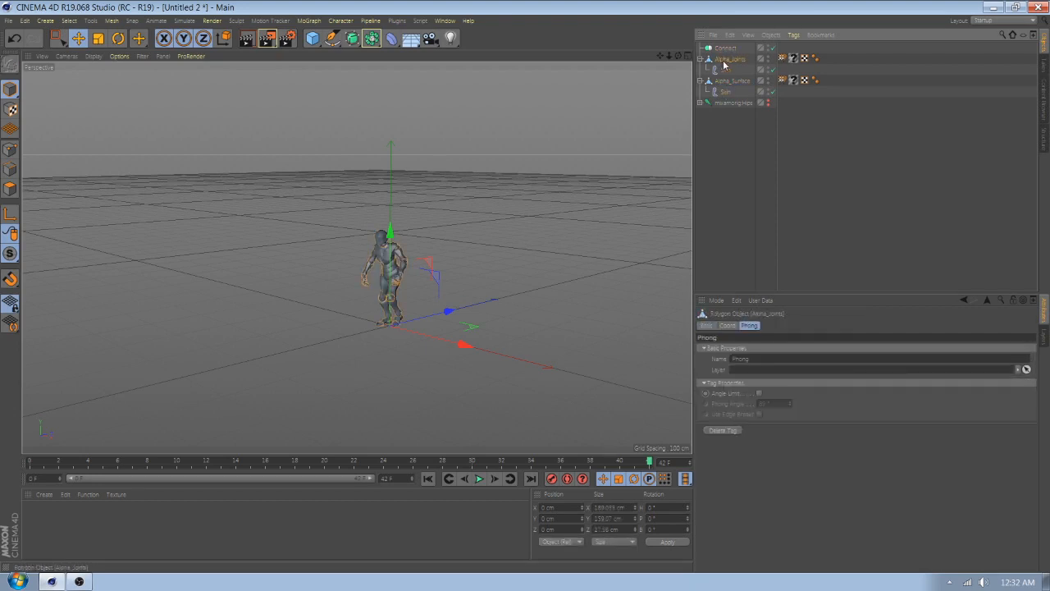
click(719, 48)
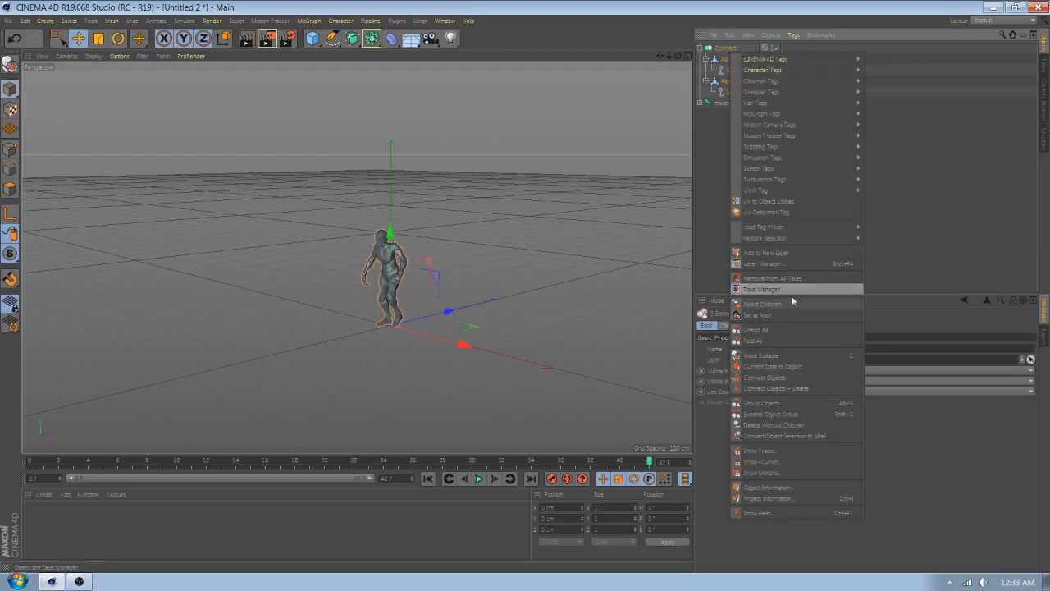
Step: Convert Connect with Current State to Object, add a Correction deformer, and Fold All
click(755, 377)
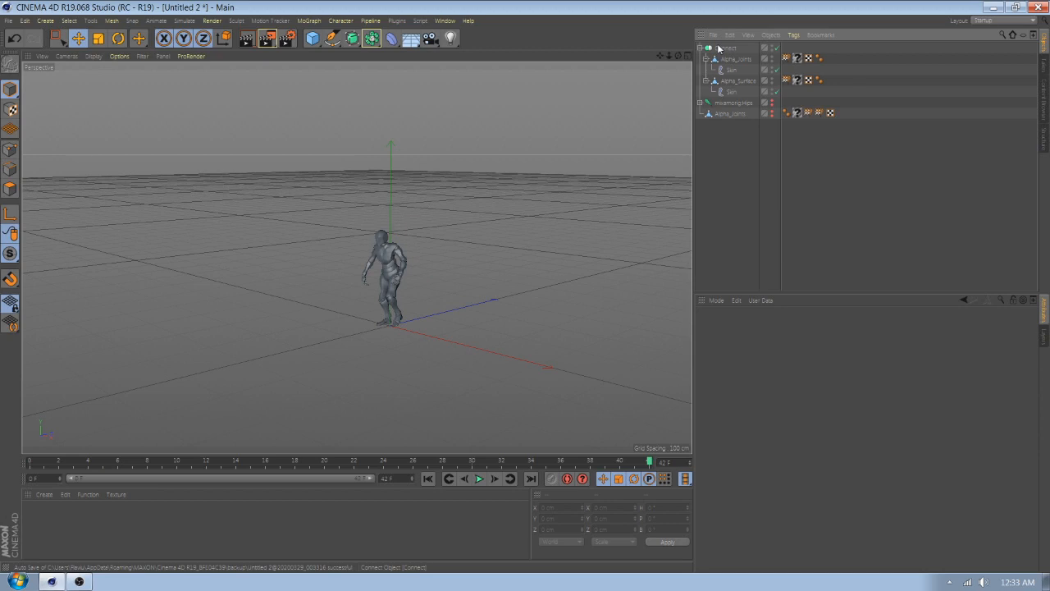
click(387, 38)
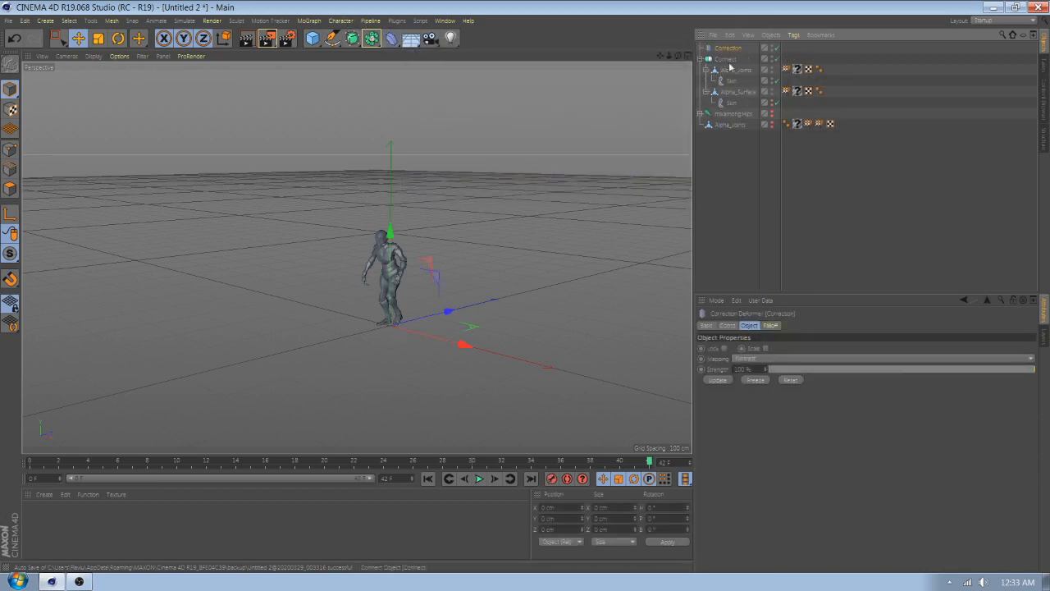
right_click(725, 49)
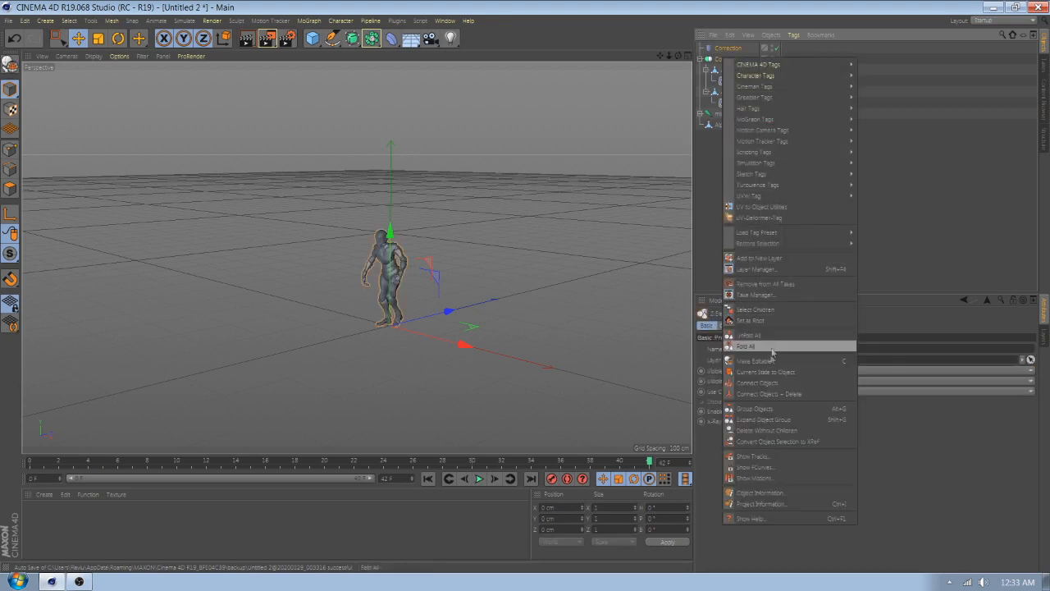
click(748, 346)
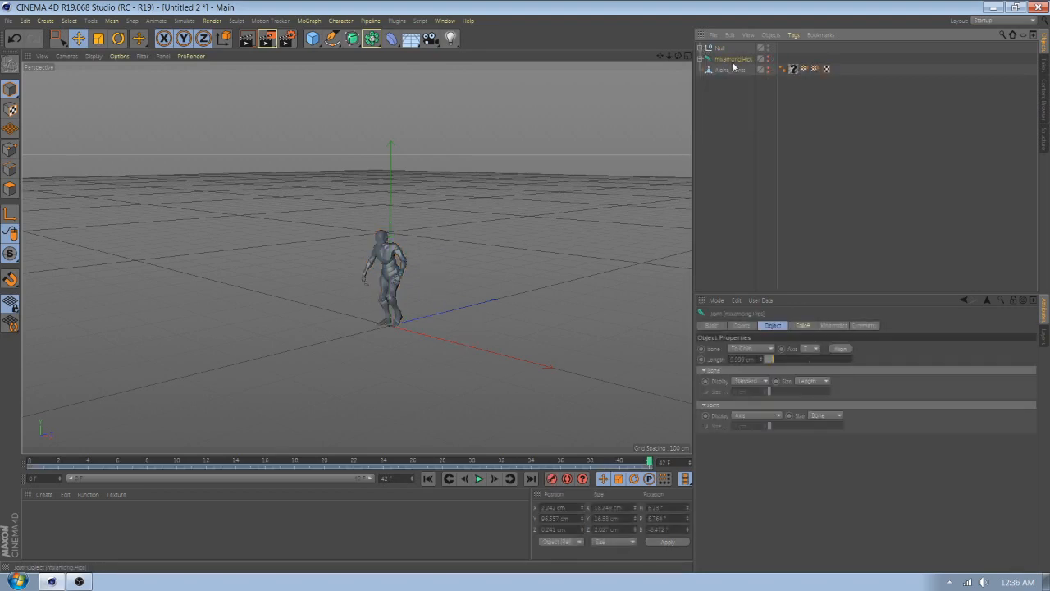
click(391, 20)
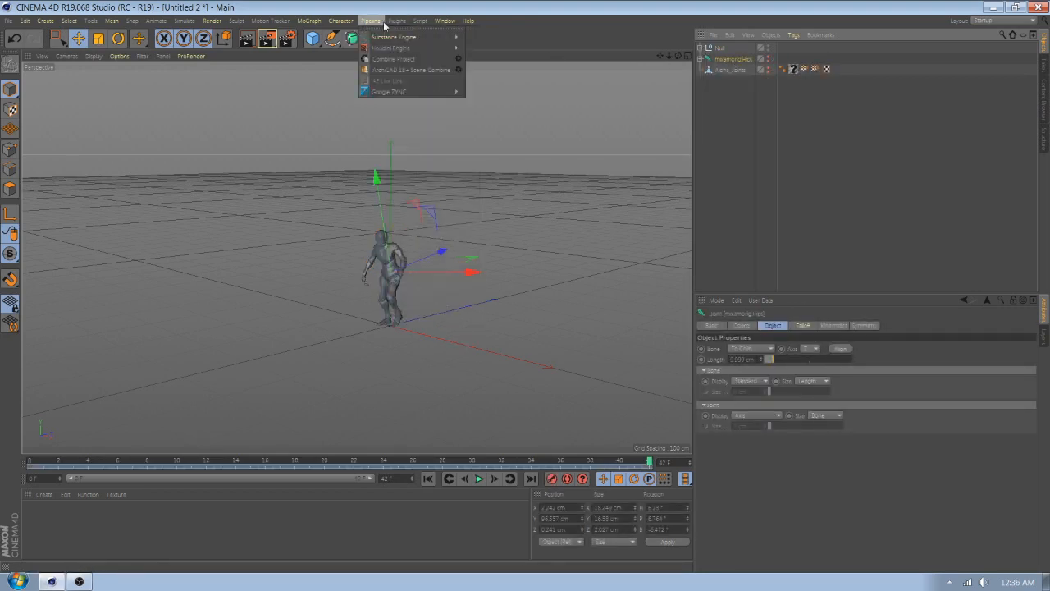
click(457, 20)
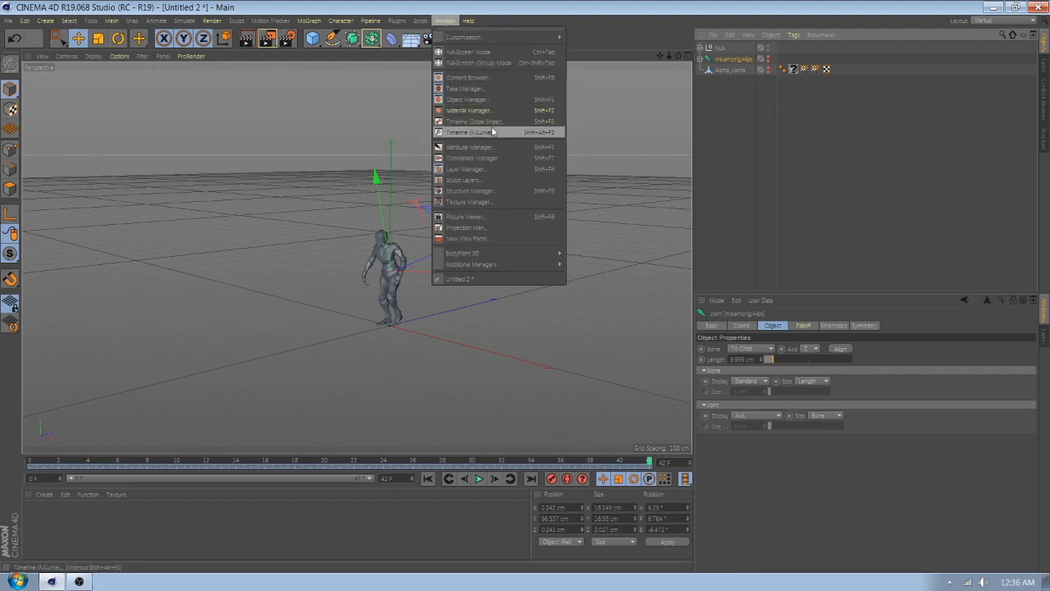
click(472, 131)
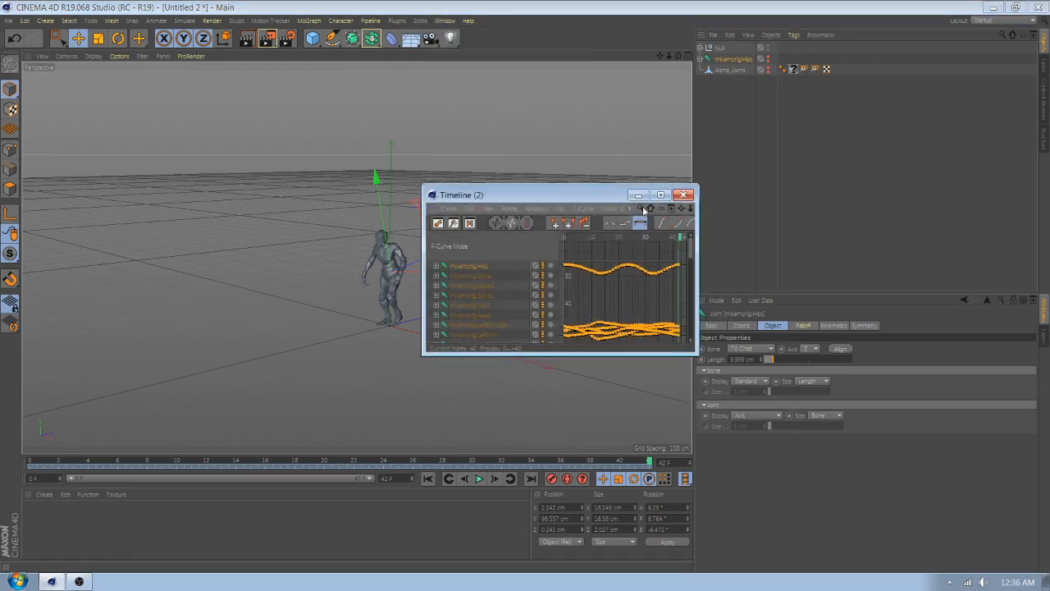
click(661, 194)
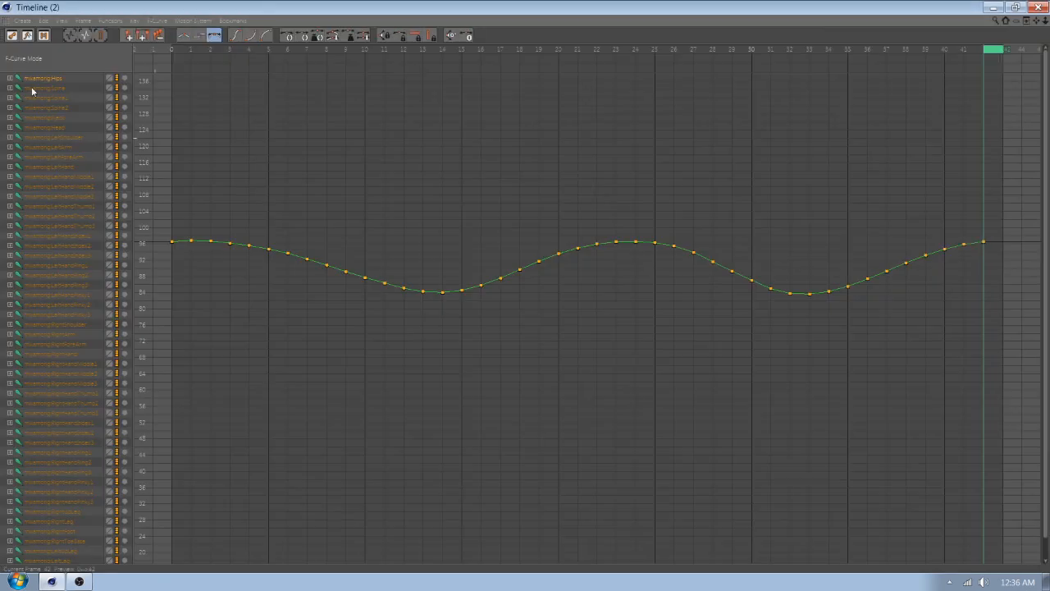
click(10, 79)
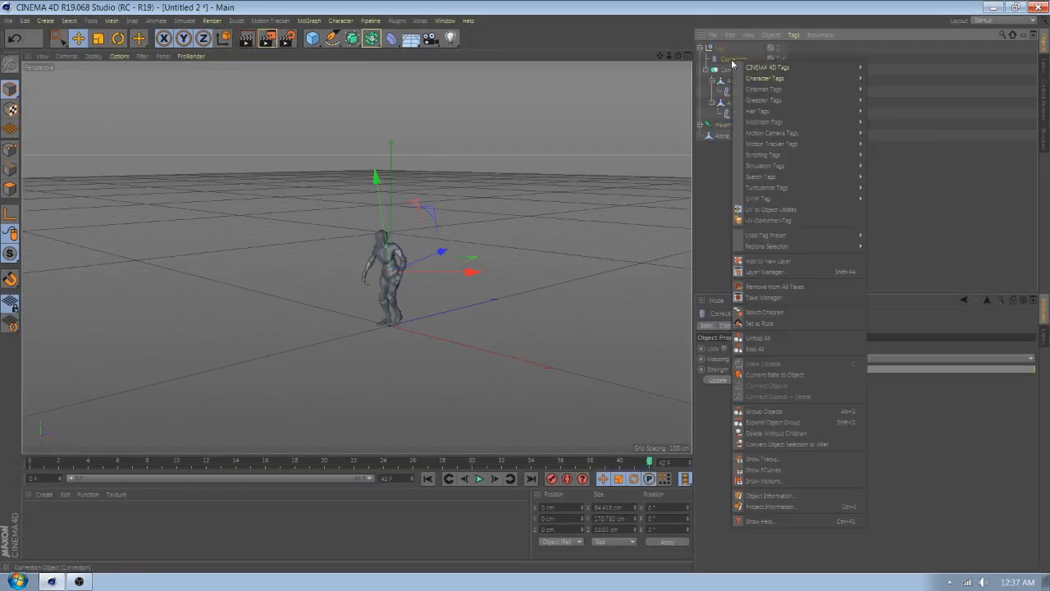
mouse_move(767, 77)
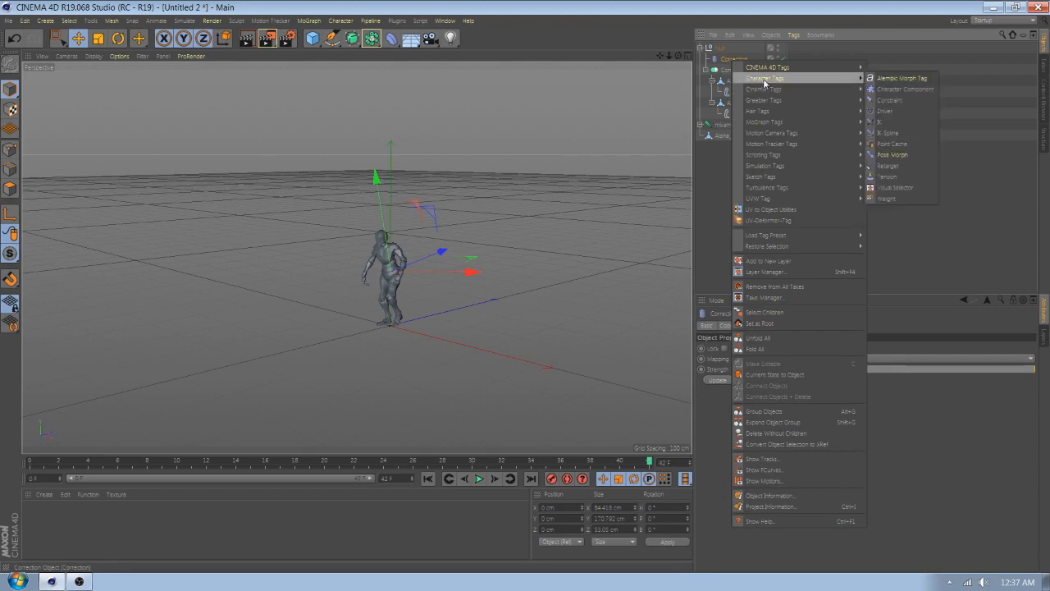
Step: Add a Point Cache tag to Correction, Store State, and Calculate the walk cache
click(893, 144)
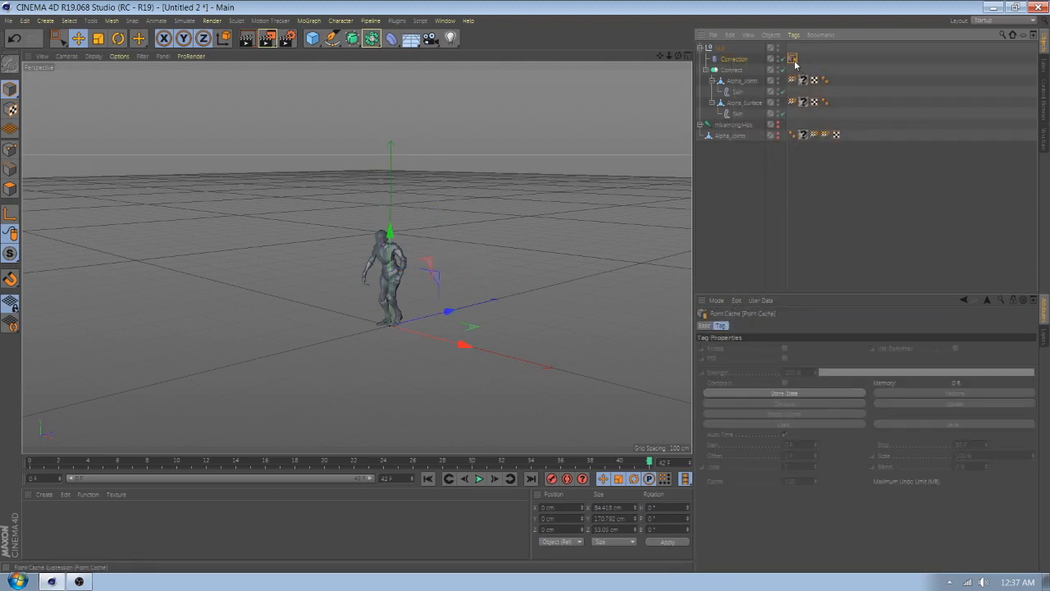
click(792, 57)
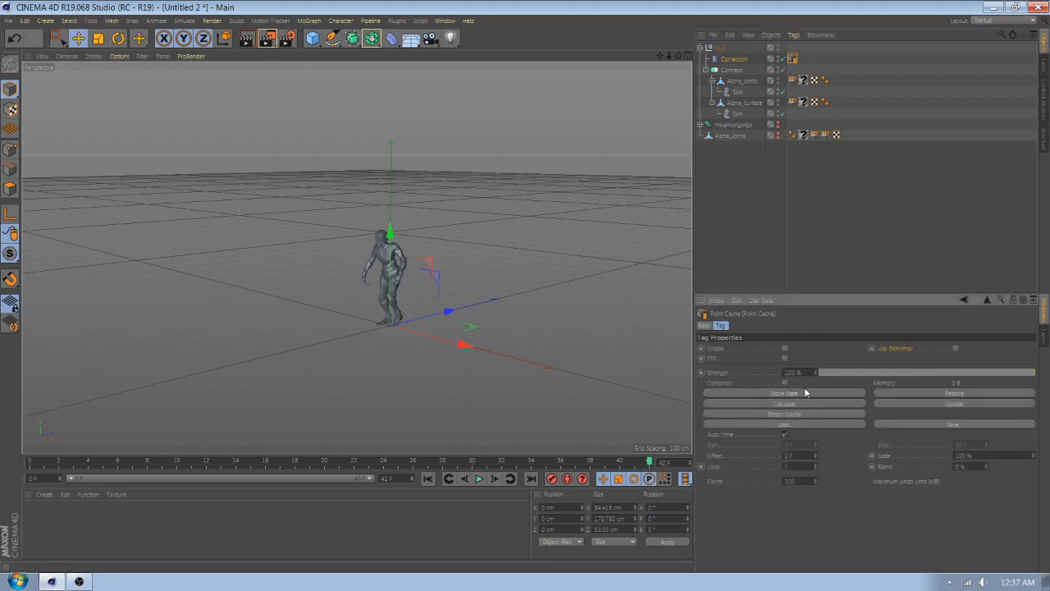
click(784, 404)
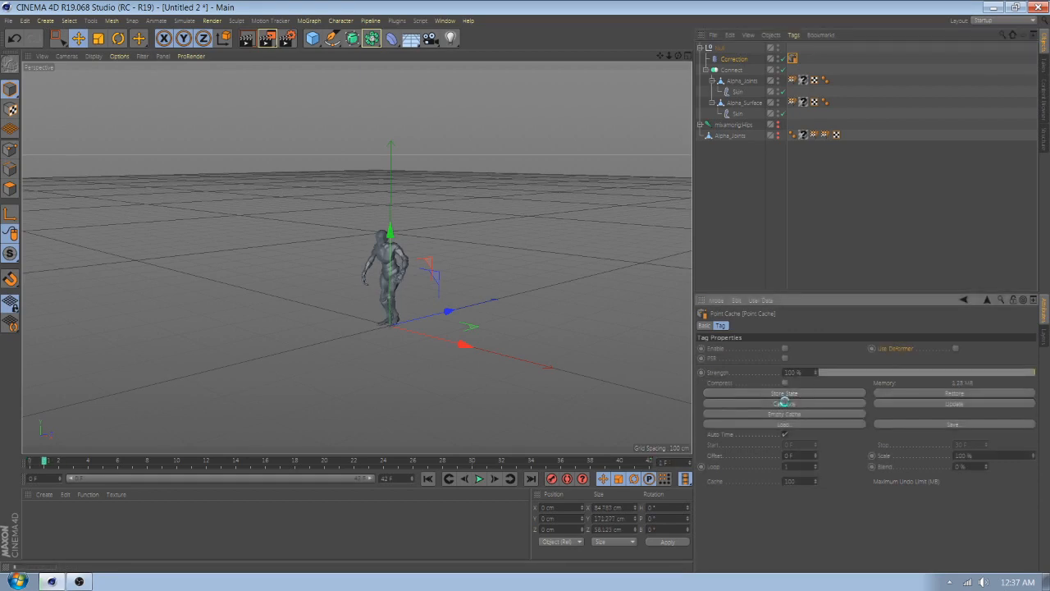